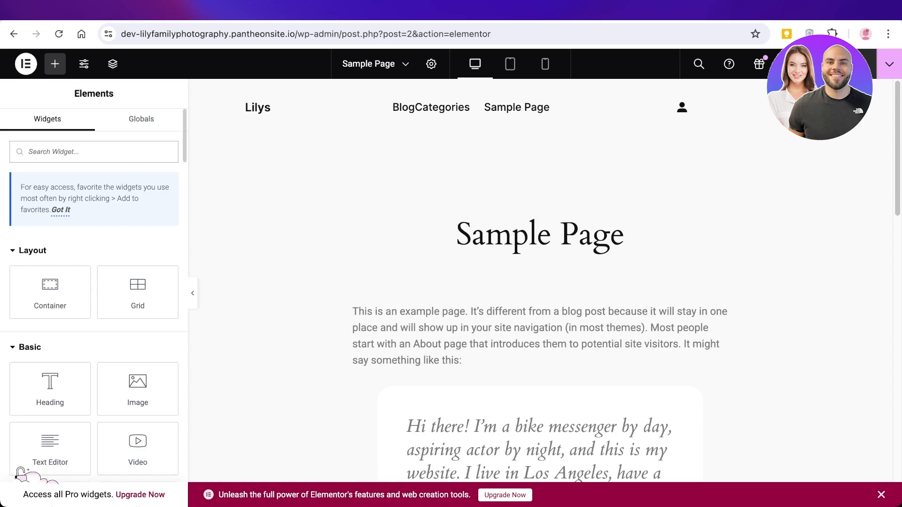
Step: Search the Elementor widgets for 'form' before leaving the Sample Page editor
text(form)
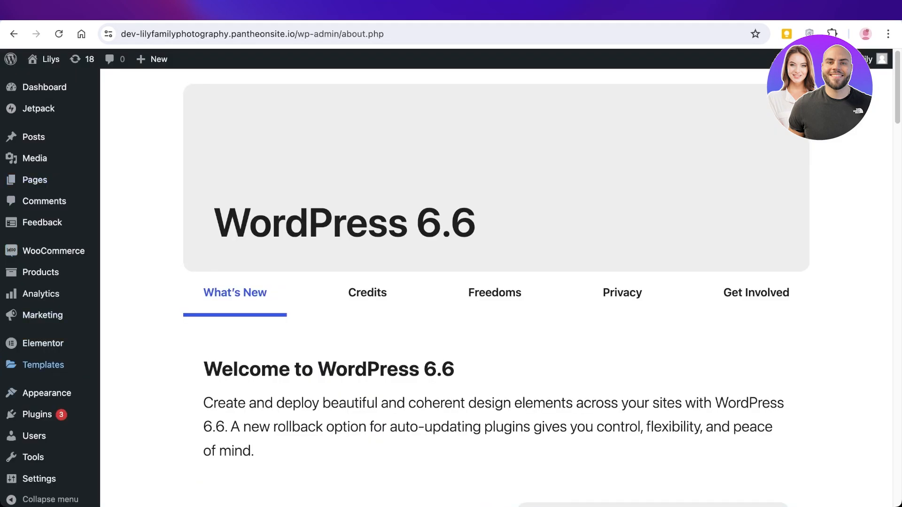
mouse_move(37, 415)
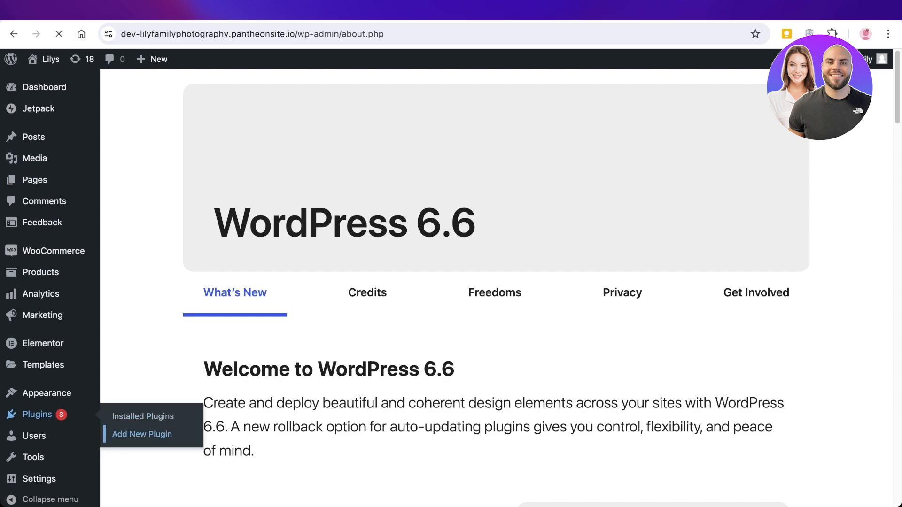
Step: Search Add New Plugin for 'royal add' to find Royal Elementor Addons and Templates
click(142, 434)
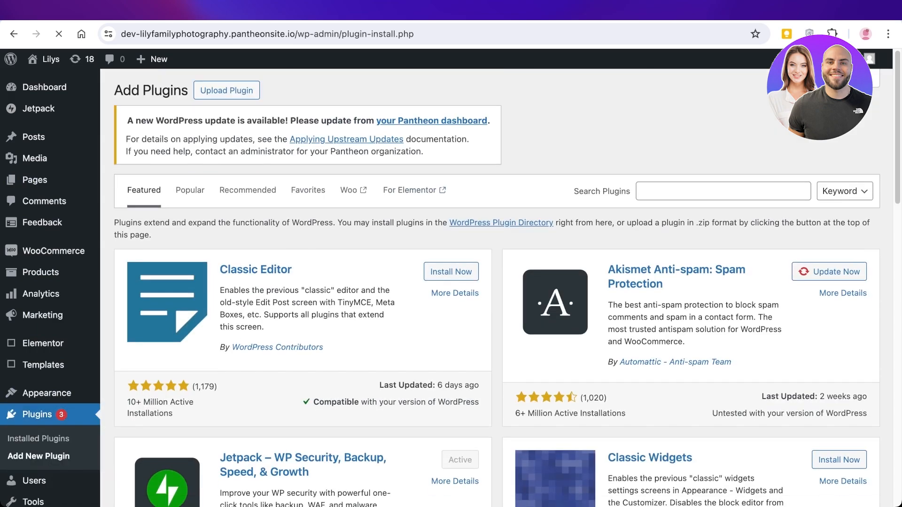
text(r)
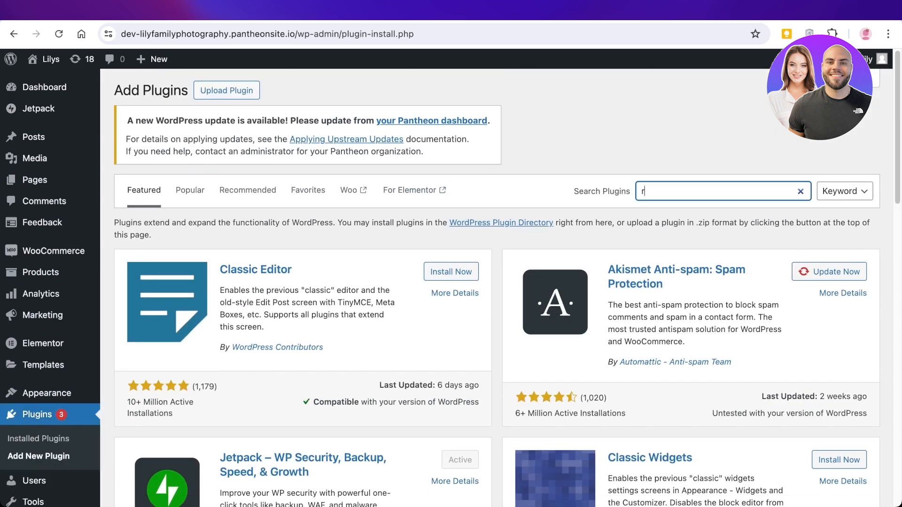
text(royal add)
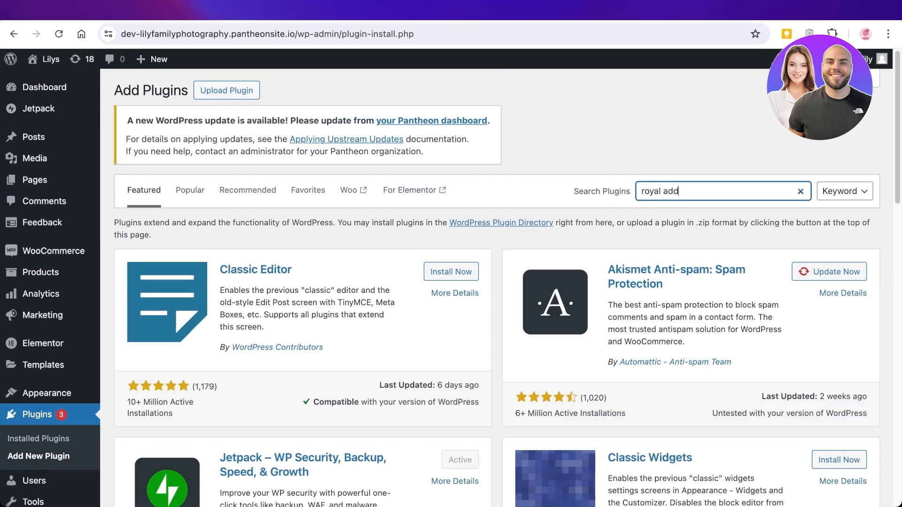
key(Enter)
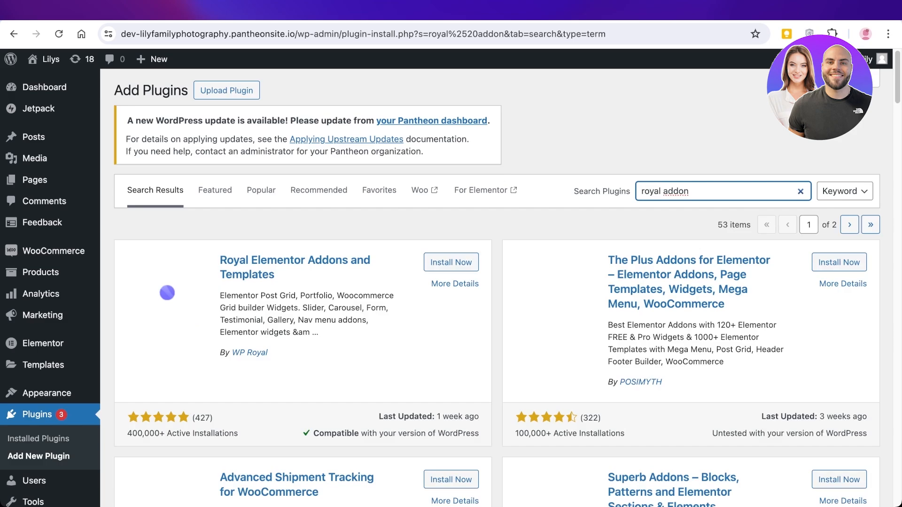
Step: Install and activate Royal Elementor Addons and Templates, landing on its Templates Kit page
click(452, 262)
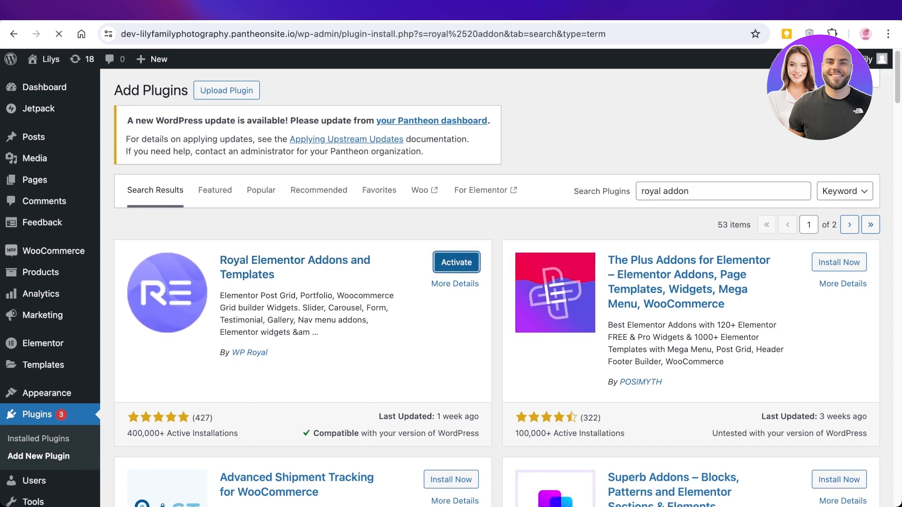
click(456, 262)
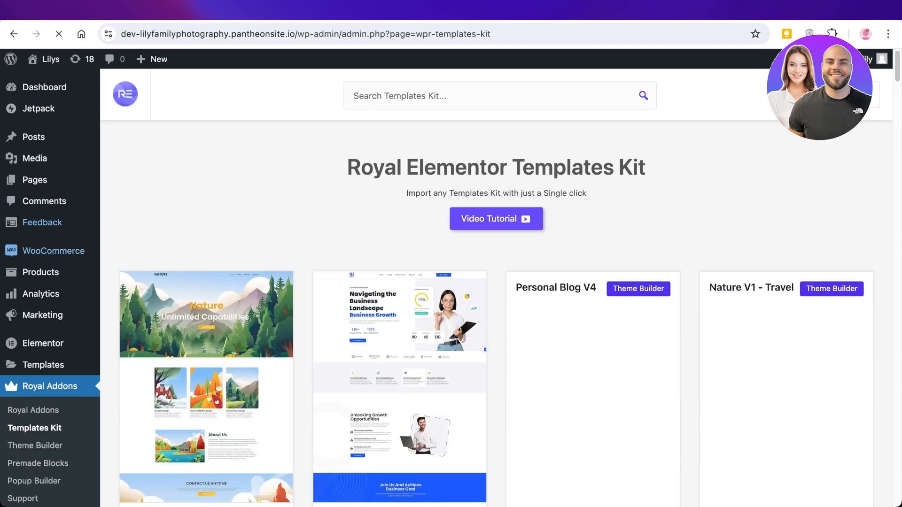
mouse_move(35, 179)
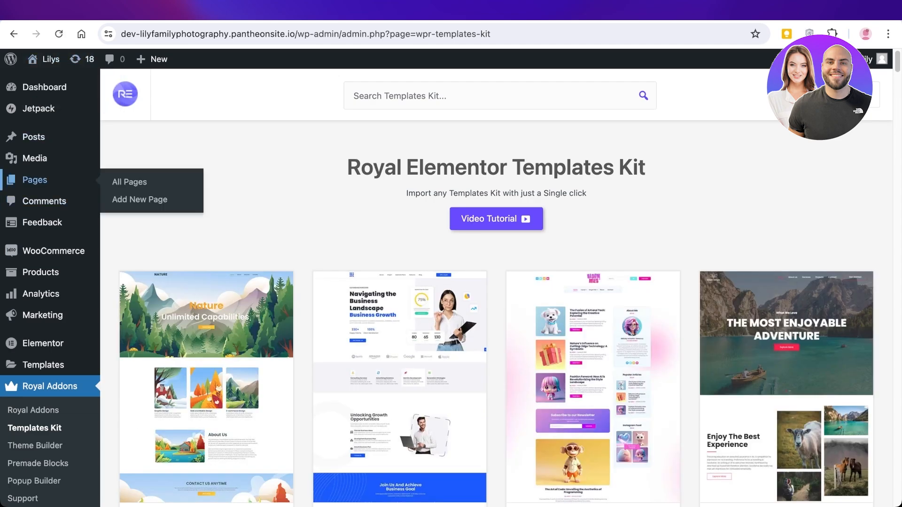
Step: From All Pages, open BlogCategories with Edit with Elementor
click(129, 181)
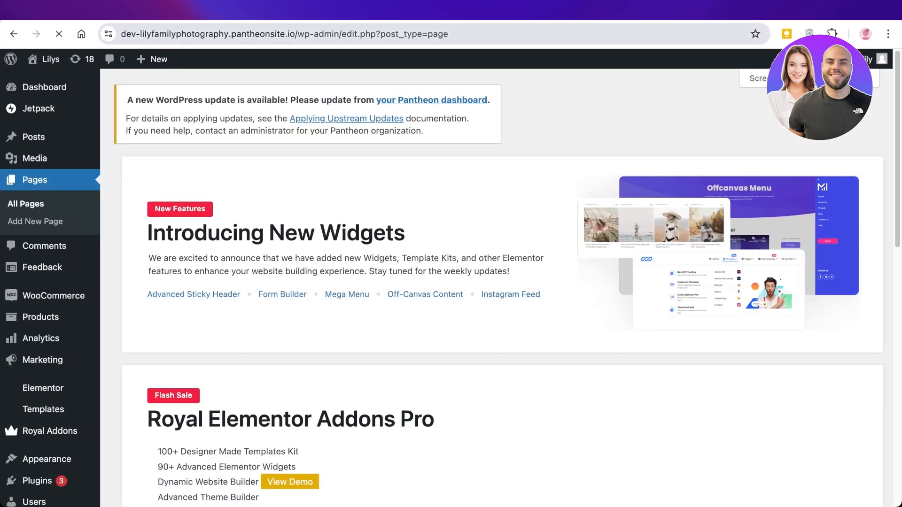
scroll(down, 3)
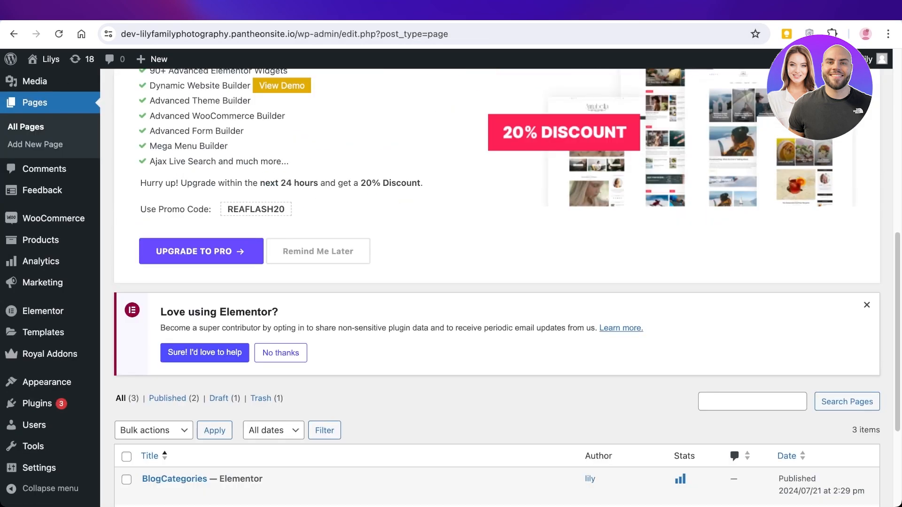
scroll(down, 3)
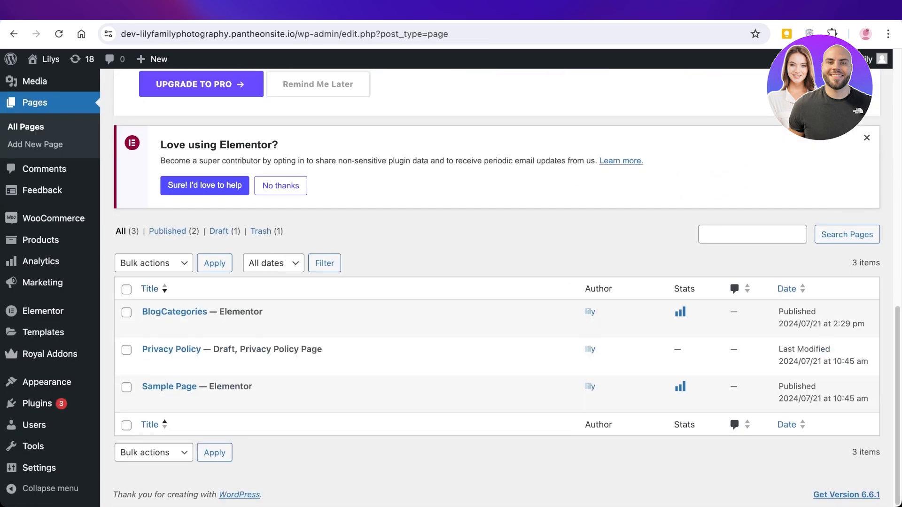
mouse_move(174, 311)
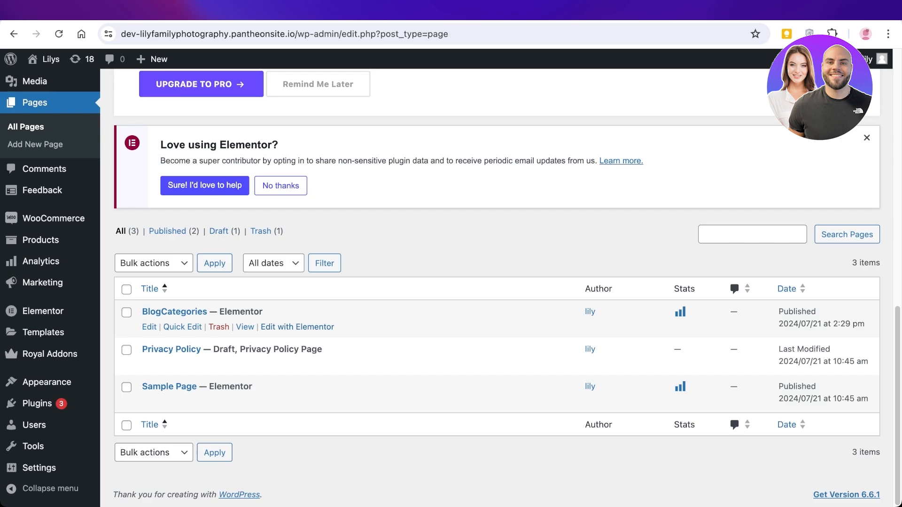
click(298, 328)
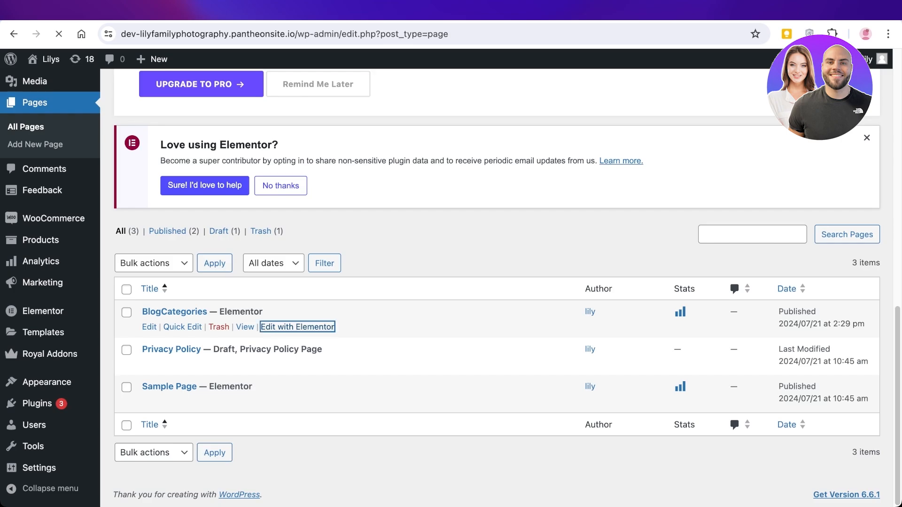
click(297, 327)
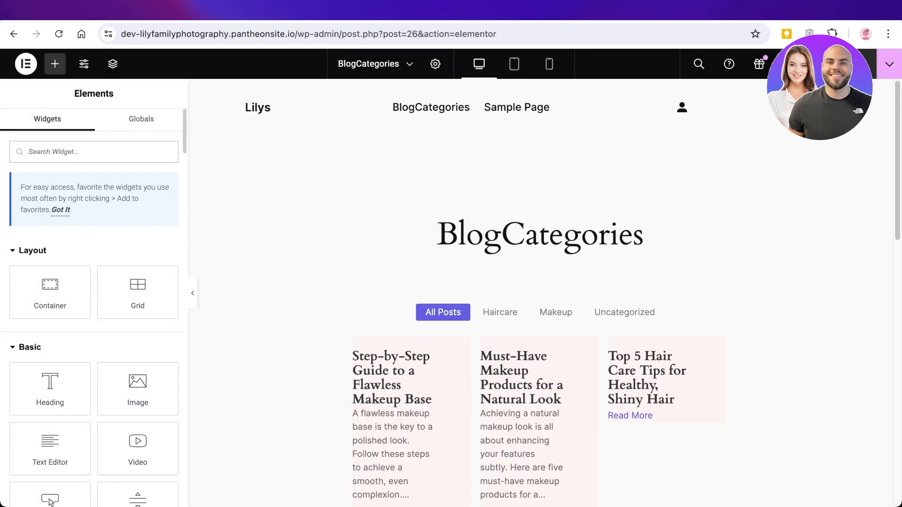
Step: Browse the Royal Addons widget list and filter it with 'fo' to find the Form Builder
click(30, 250)
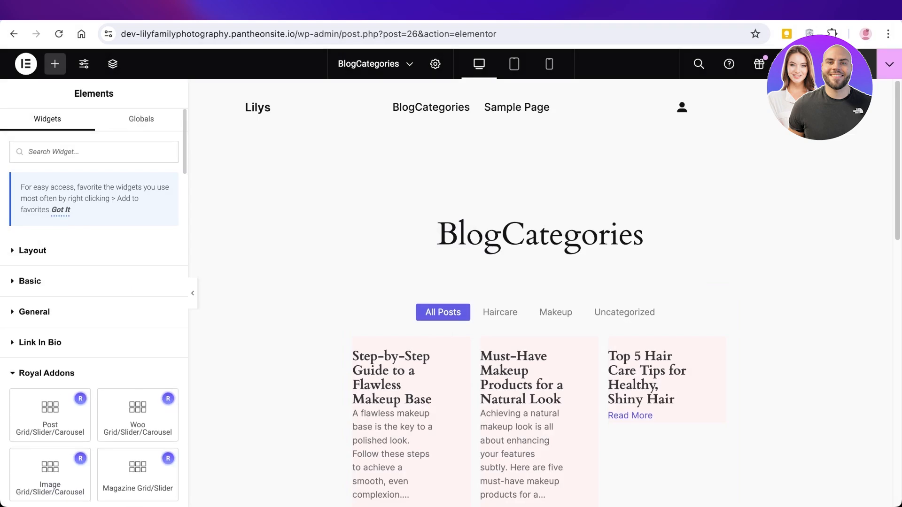
scroll(down, 3)
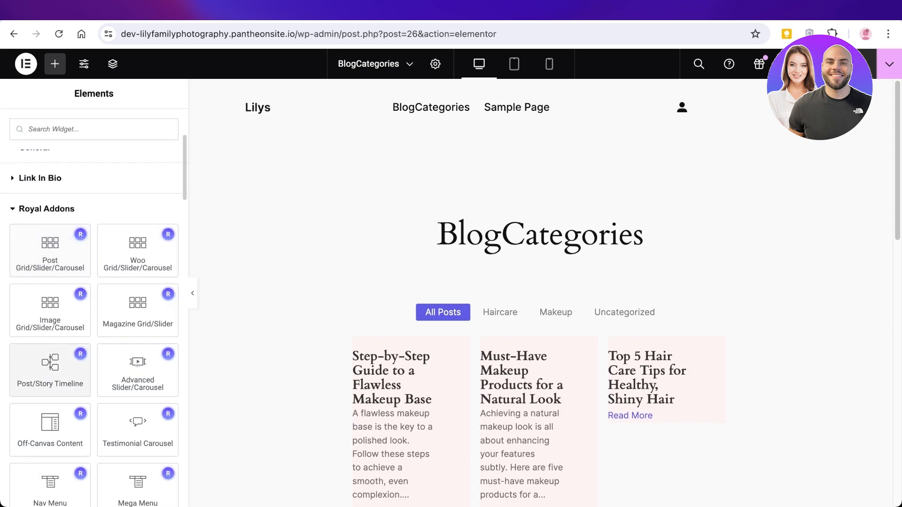
scroll(down, 3)
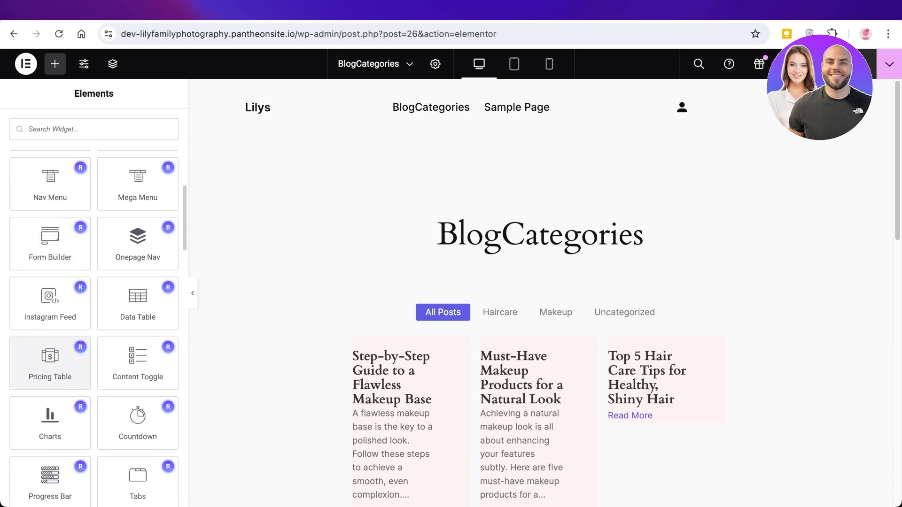
scroll(down, 3)
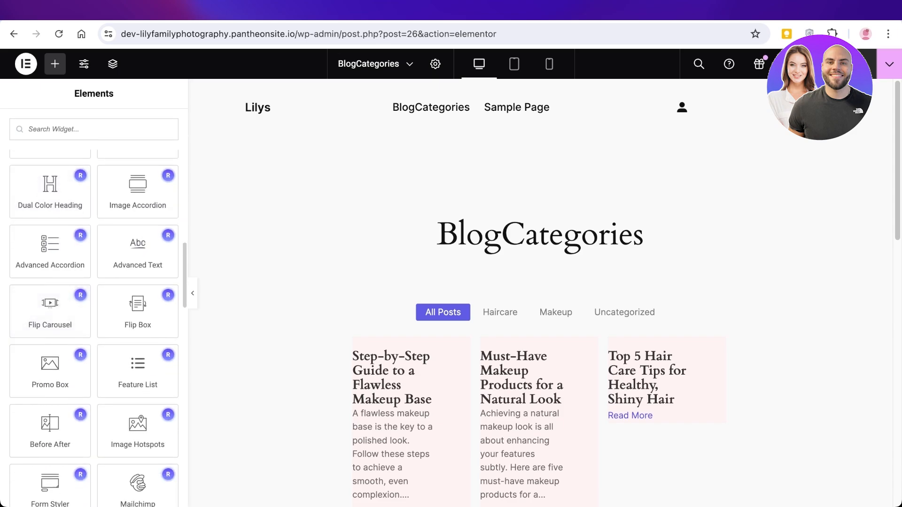
scroll(down, 3)
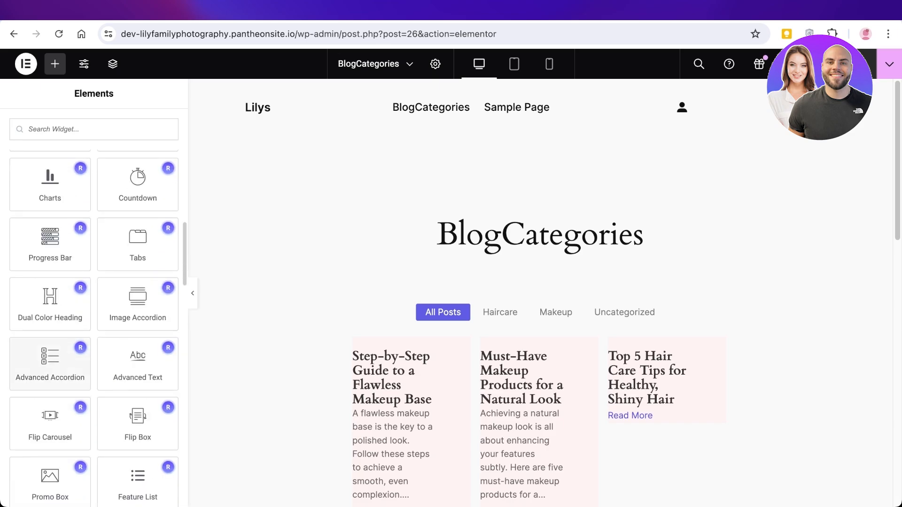
text(fo)
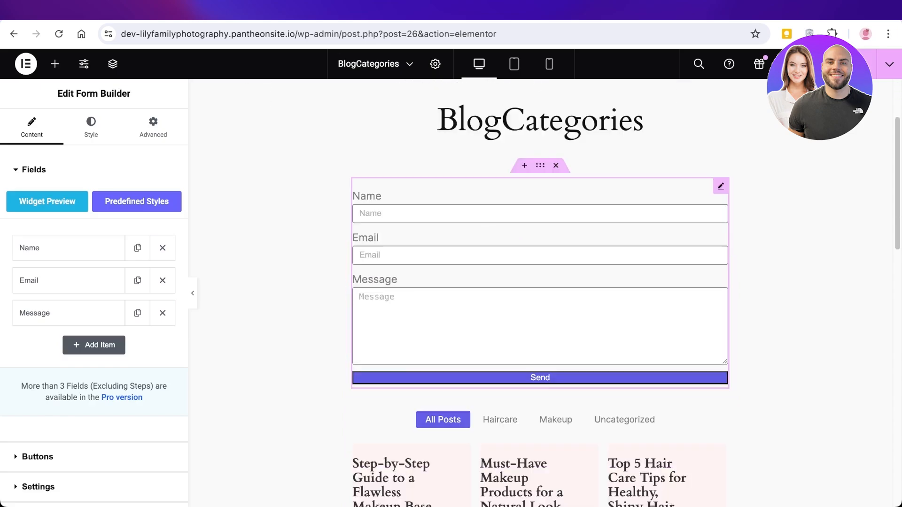
Step: Review the Form Builder's Buttons settings, keeping the submit label as Send
scroll(down, 3)
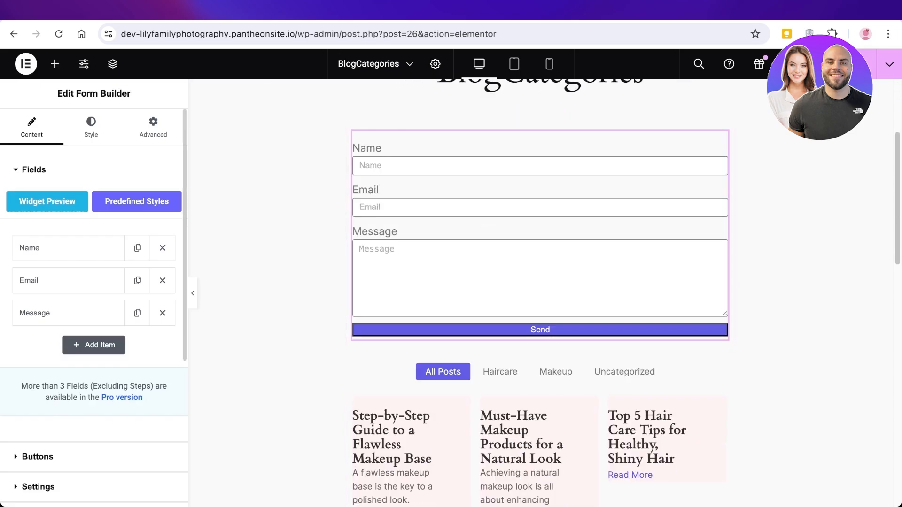
click(46, 248)
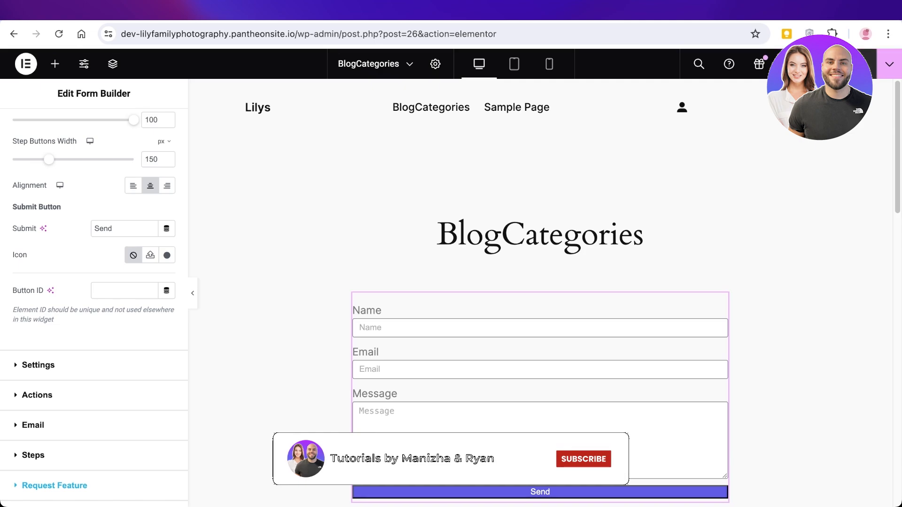
click(582, 460)
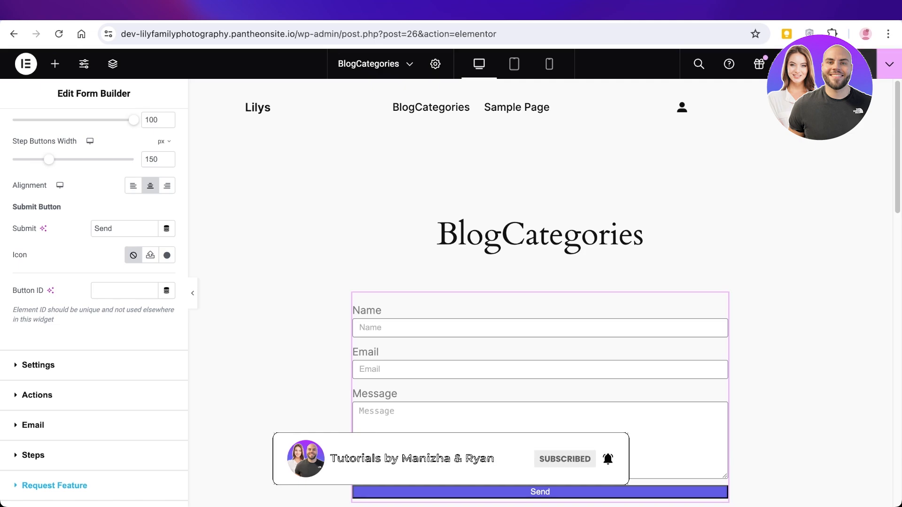